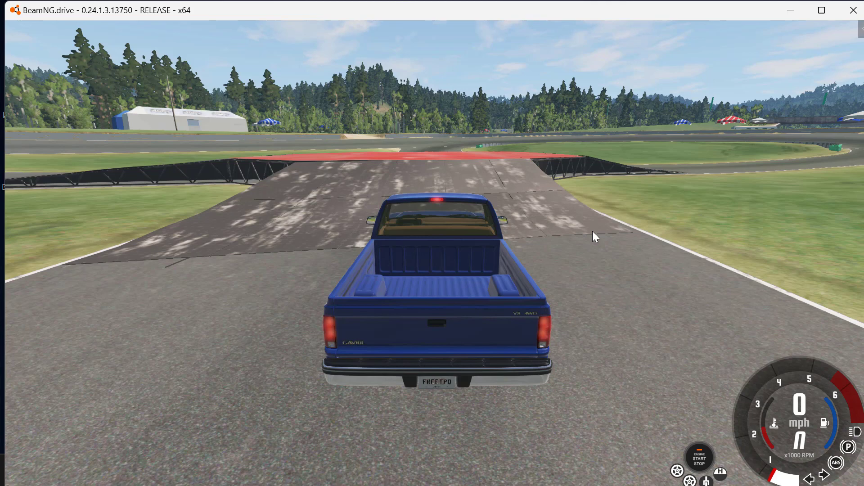
- Open the radial in-game menu over the parked pickup with Esc
key("Escape")
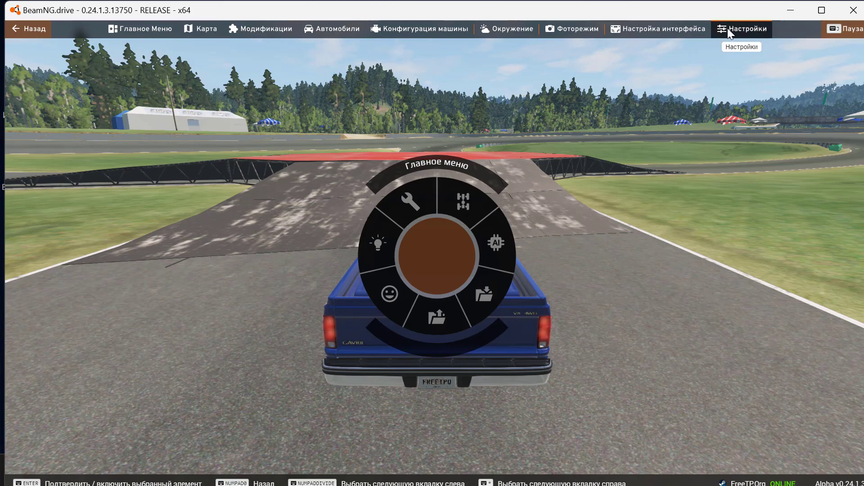
- Go to Options > Language, where Russian (Russian Federation) is the current language
left_click(748, 29)
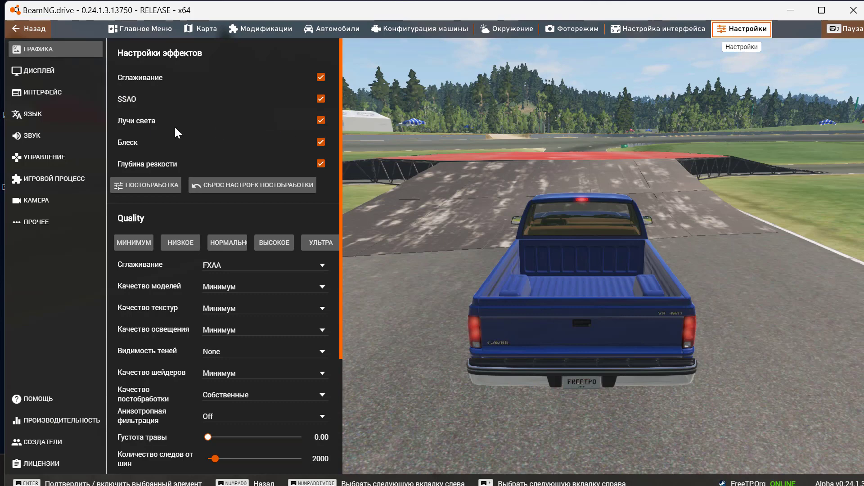
mouse_move(23, 116)
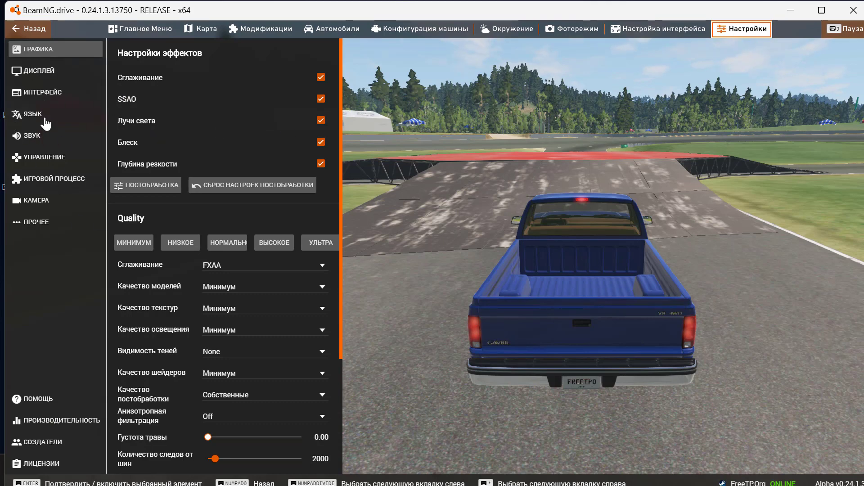
mouse_move(27, 120)
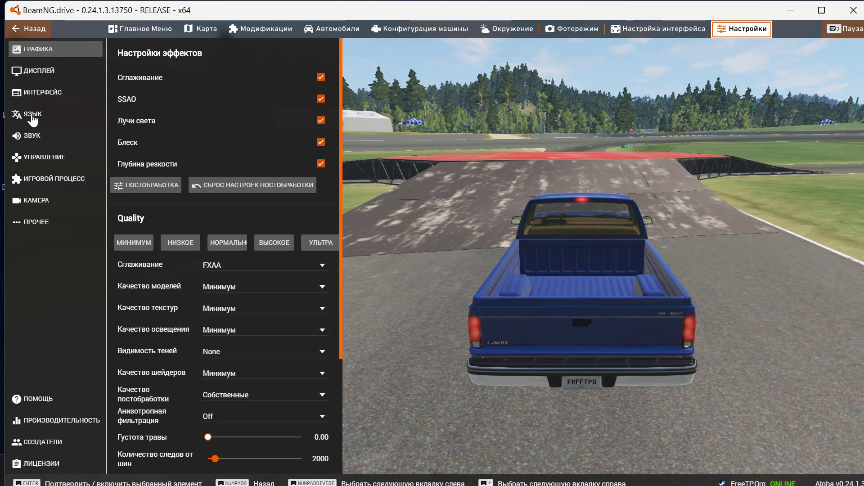
left_click(34, 114)
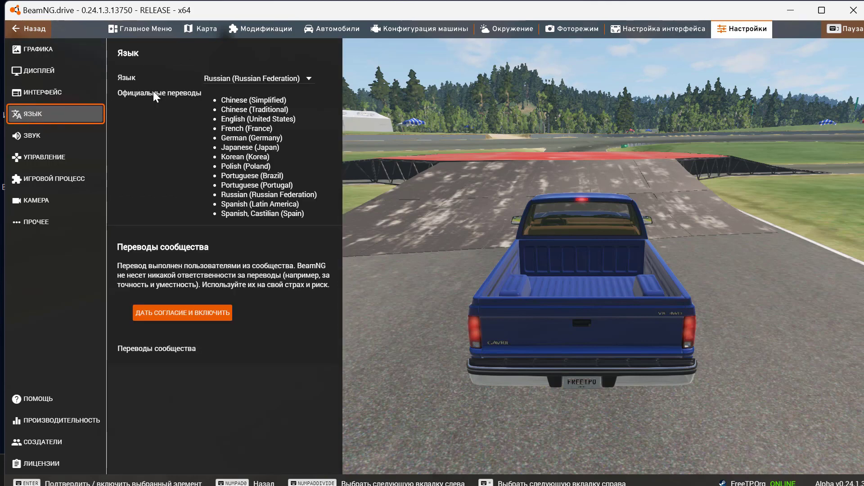
mouse_move(223, 164)
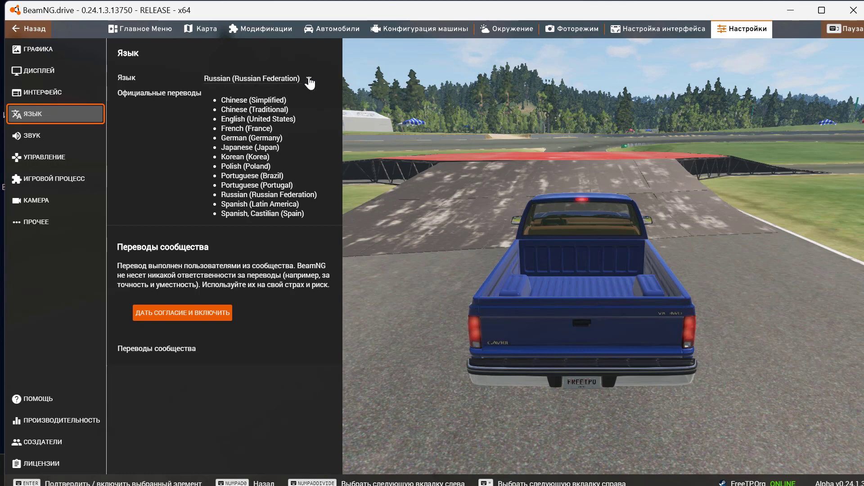
- Expand the language dropdown and scroll until English (United States) is visible
left_click(258, 79)
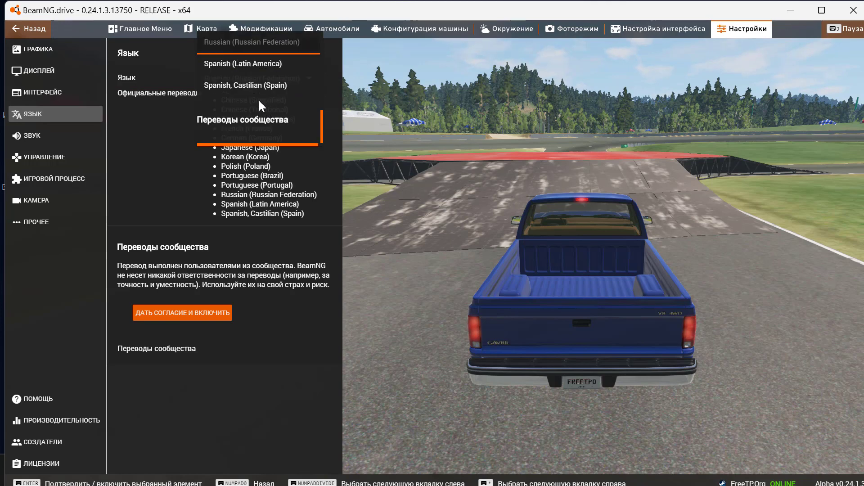
scroll("down", 3)
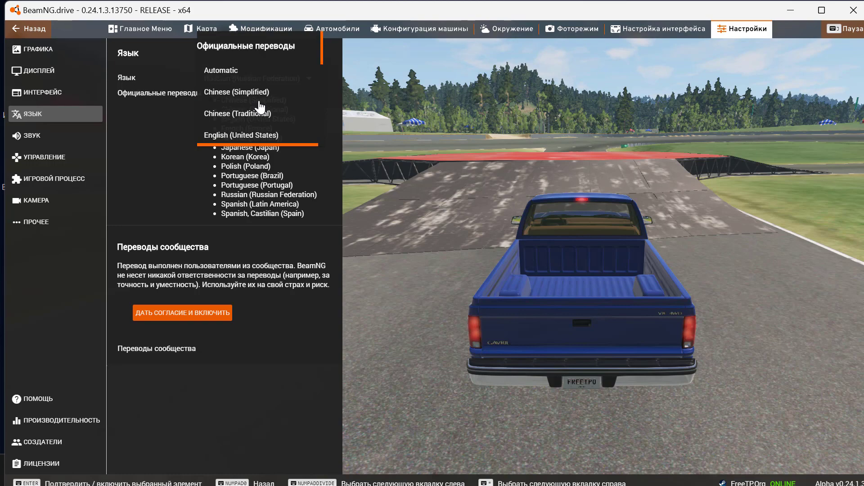
mouse_move(247, 138)
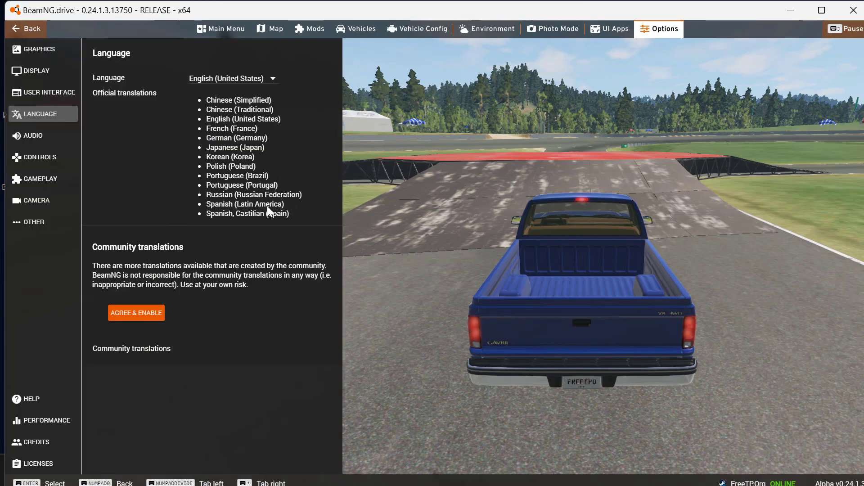
mouse_move(168, 321)
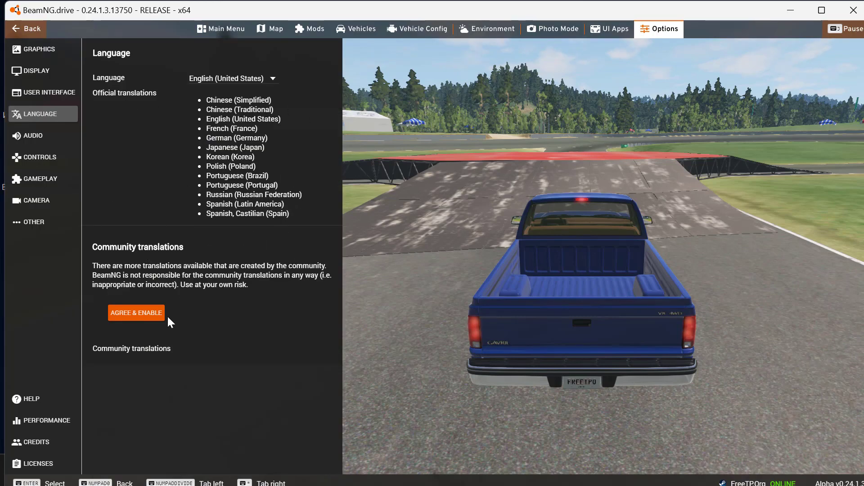